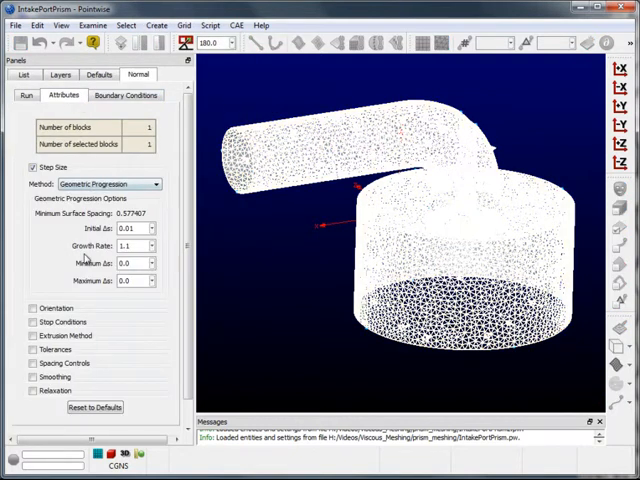
- Show the intake port's domains as a shaded surface mesh with the entity list visible
left_click(24, 96)
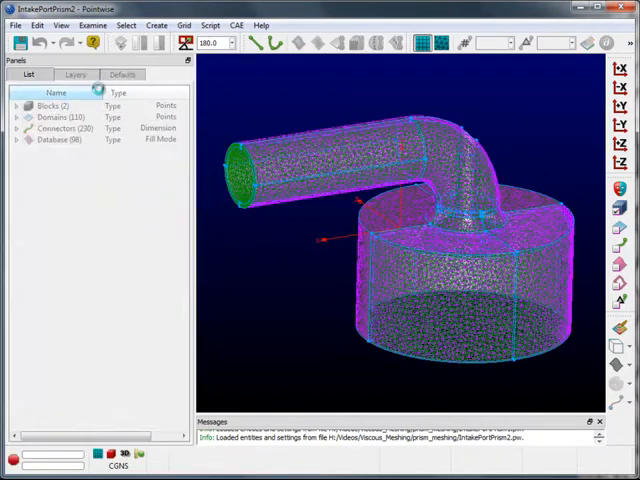
- Enable a Z-axis cell cut through the volume mesh exposing prism layers and tets at the port neck
left_click(140, 74)
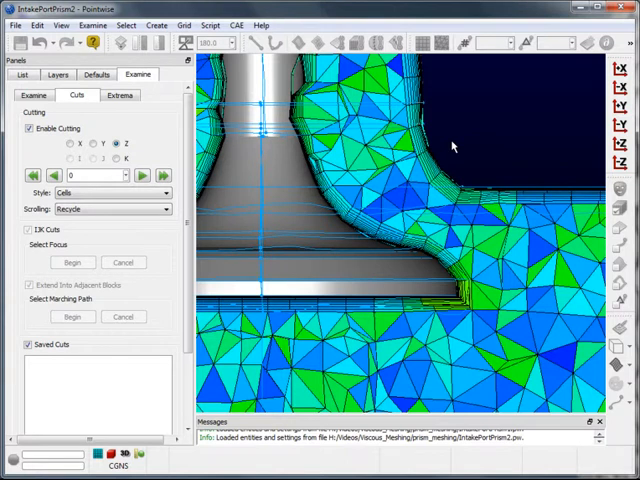
mouse_move(410, 168)
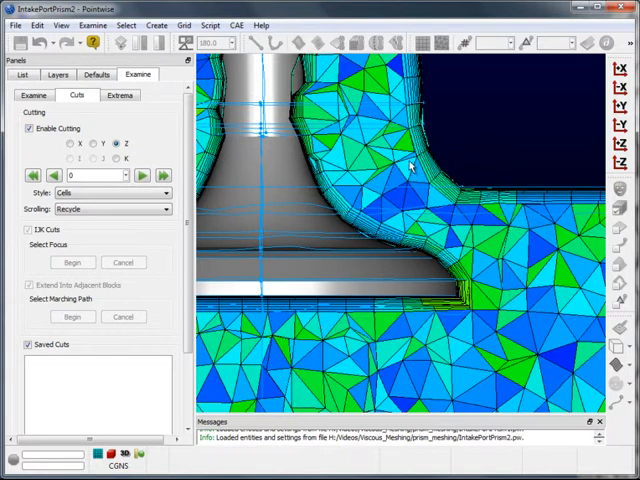